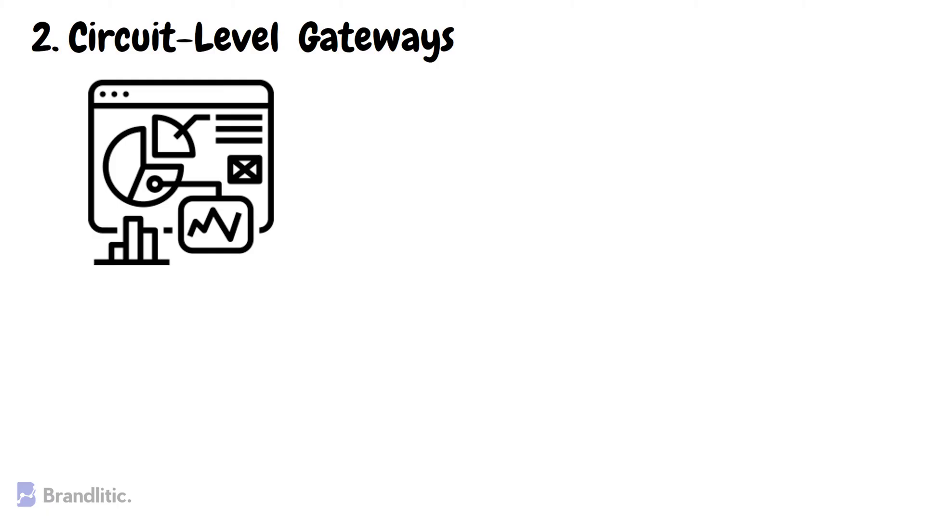
{"action": "type", "text": "trans"}
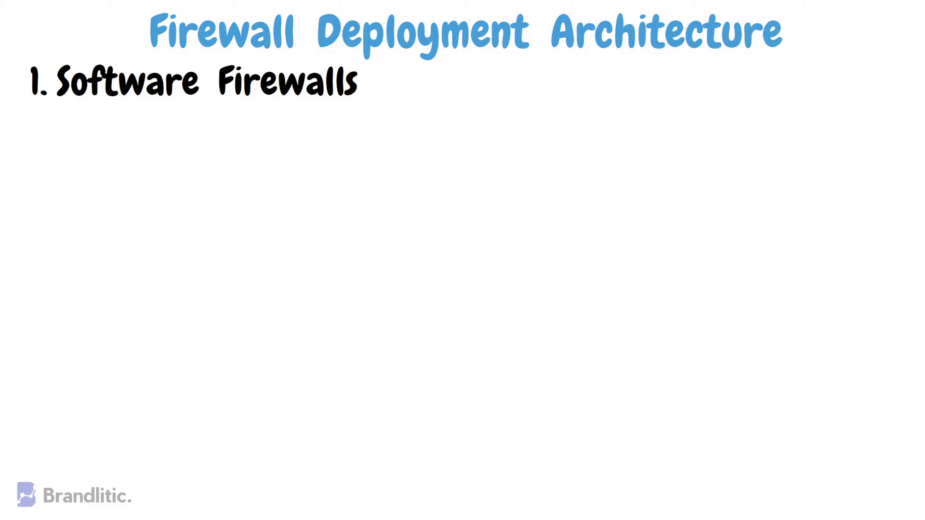
{"action": "type", "text": "laptops, deskto"}
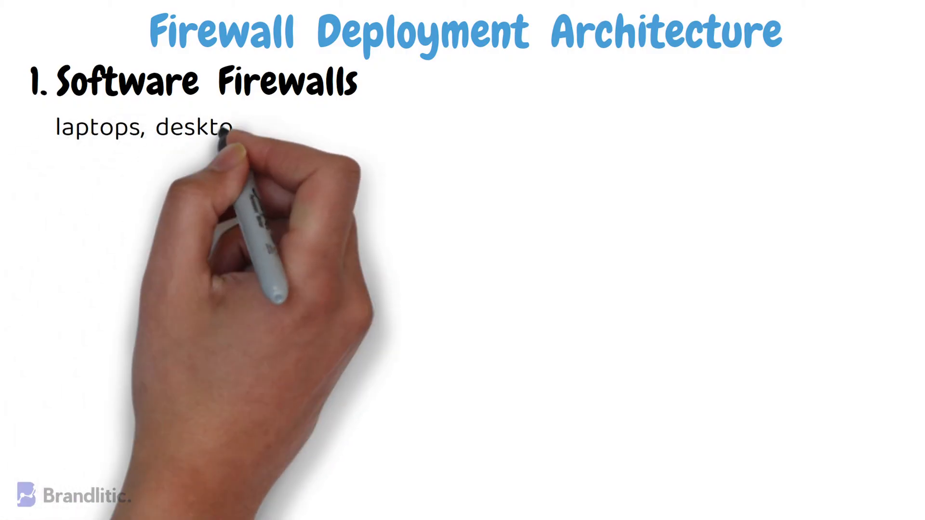
{"action": "type", "text": "desktops, & servers"}
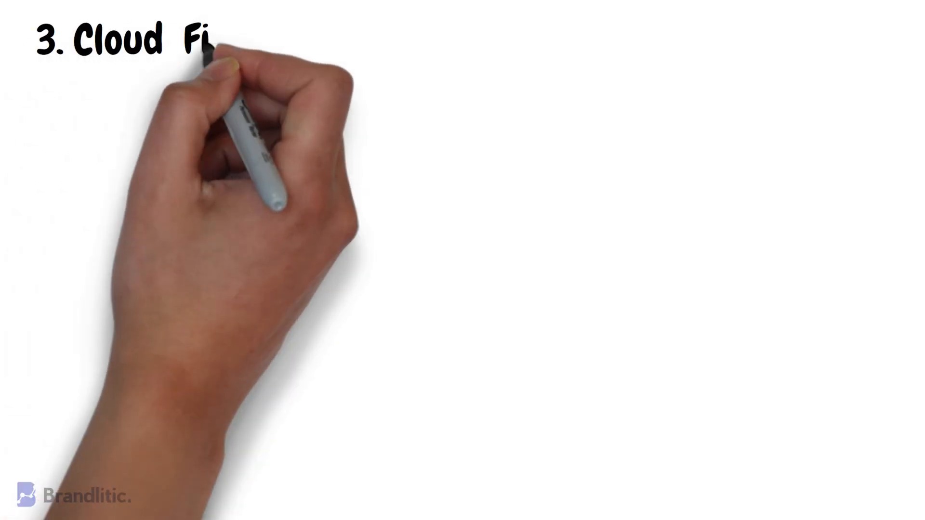
{"action": "type", "text": "rewalls"}
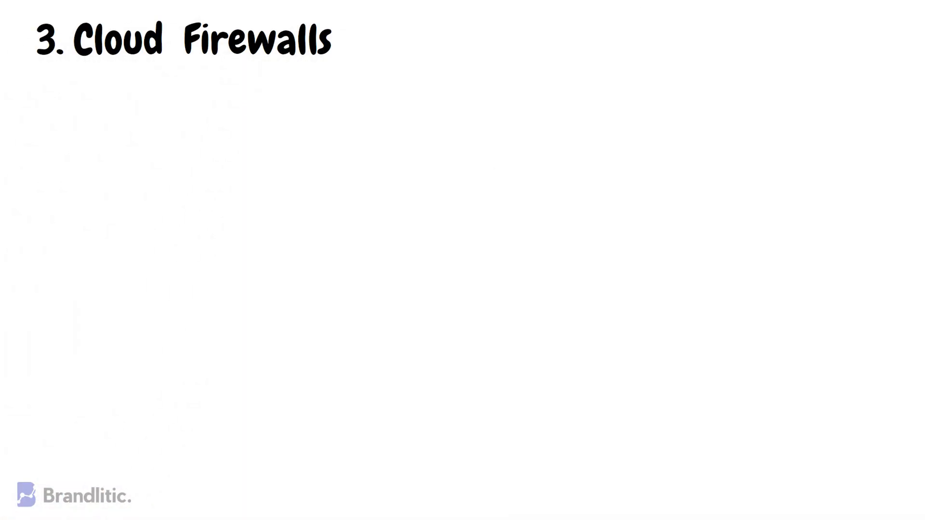
{"action": "type", "text": "cloud firewalls"}
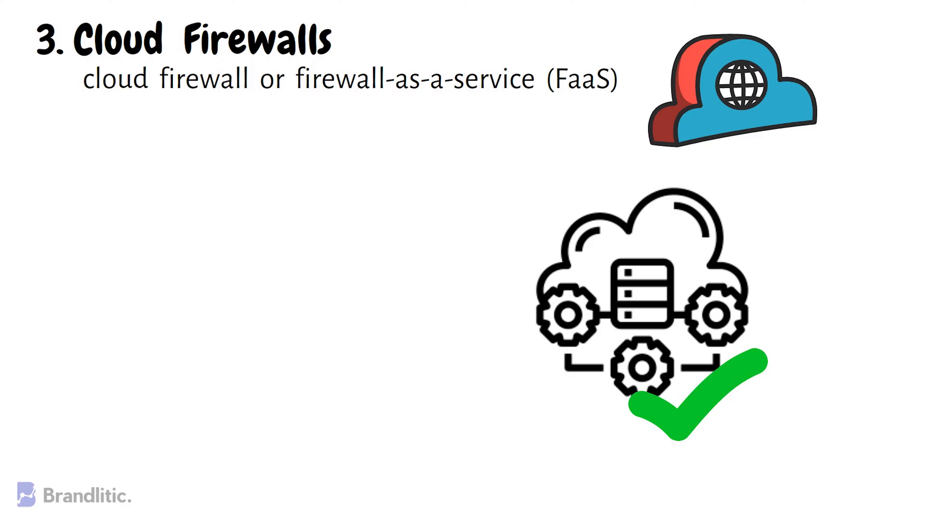
{"action": "type", "text": "add"}
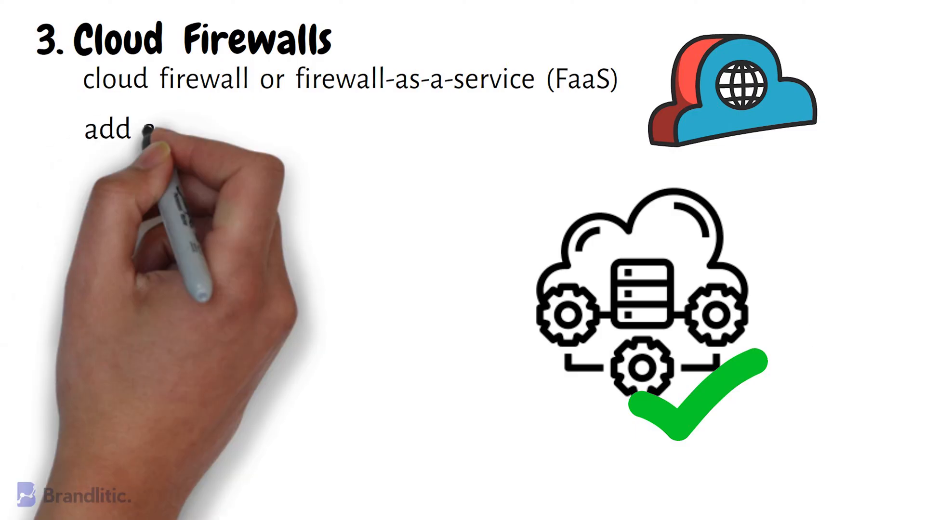